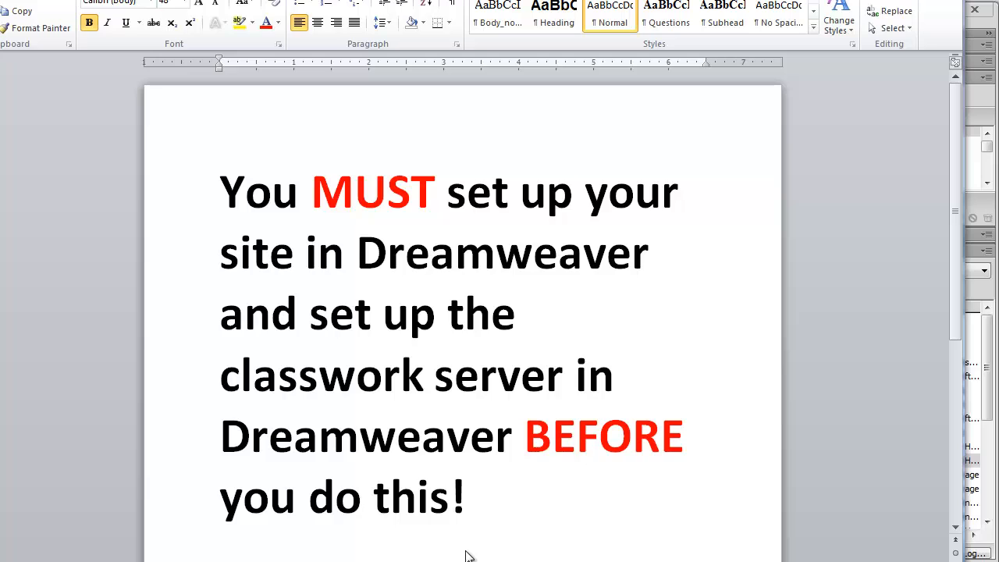
pyautogui.moveTo(759, 75)
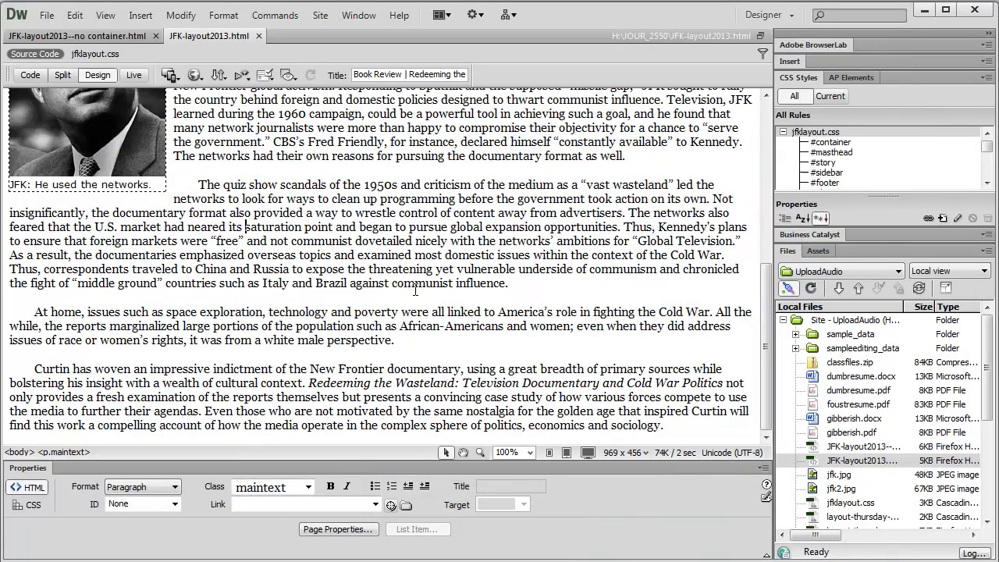
# - Place the cursor below the review's last paragraph in Design view
pyautogui.scroll(3)
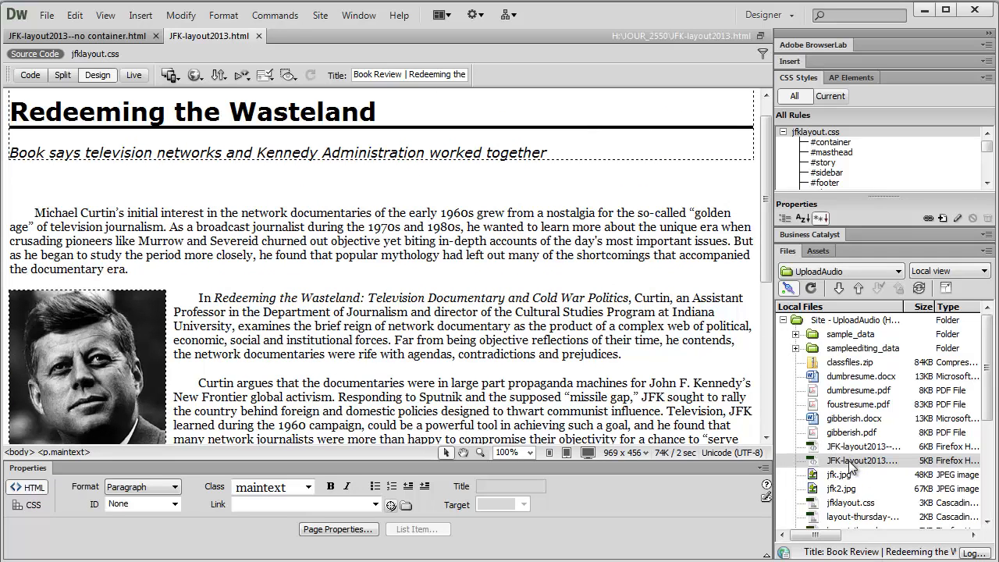
pyautogui.click(858, 458)
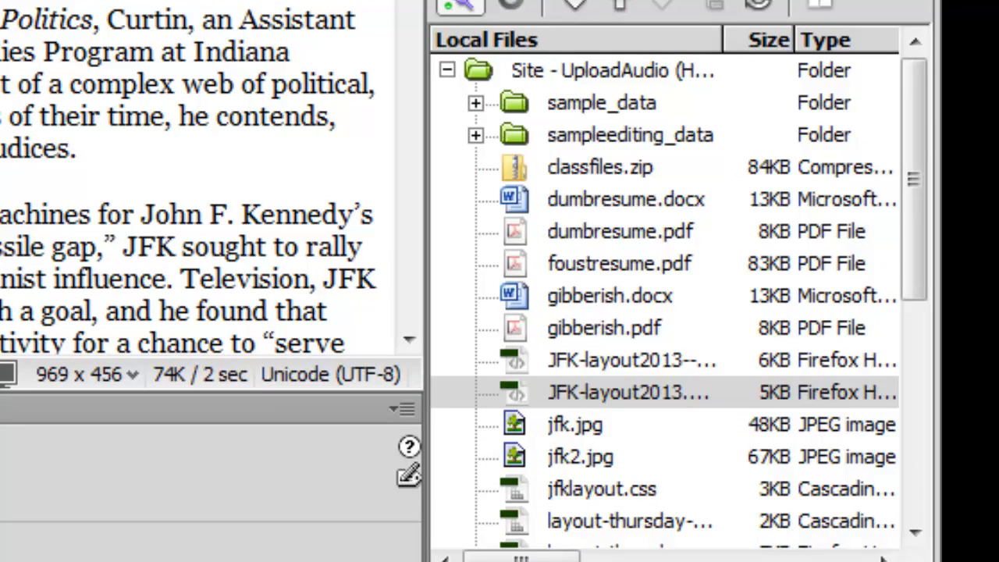
pyautogui.moveTo(453, 190)
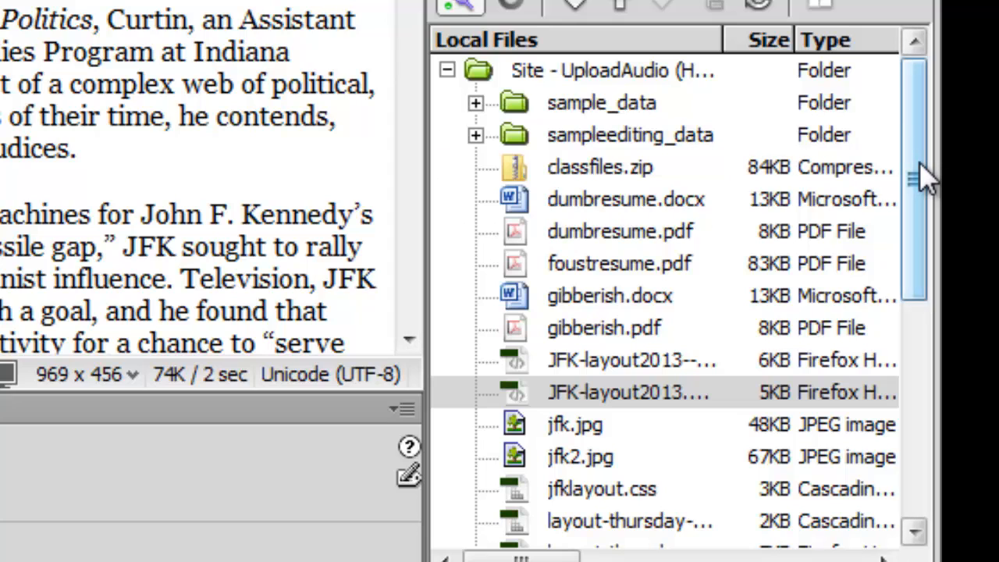
pyautogui.scroll(-3)
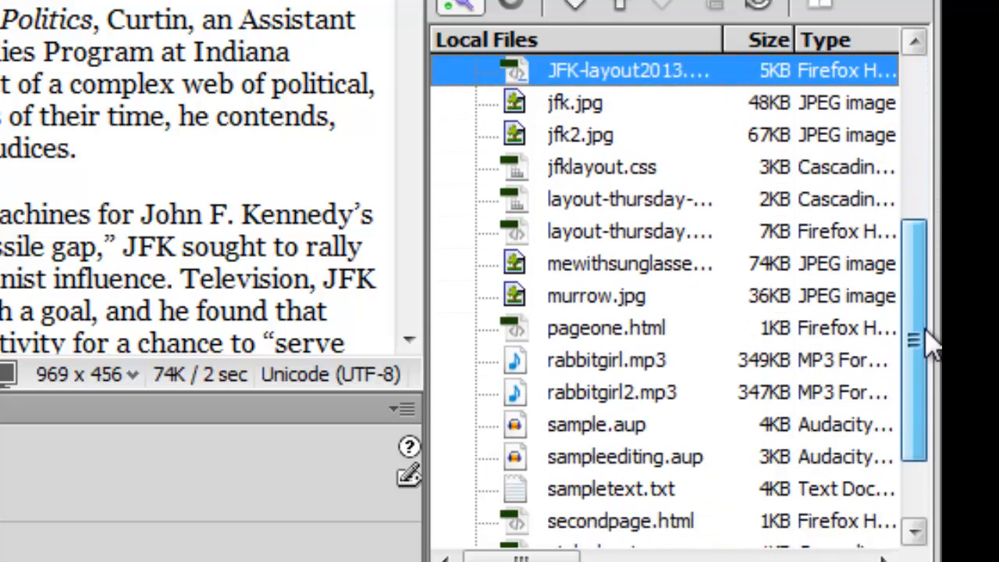
pyautogui.scroll(-3)
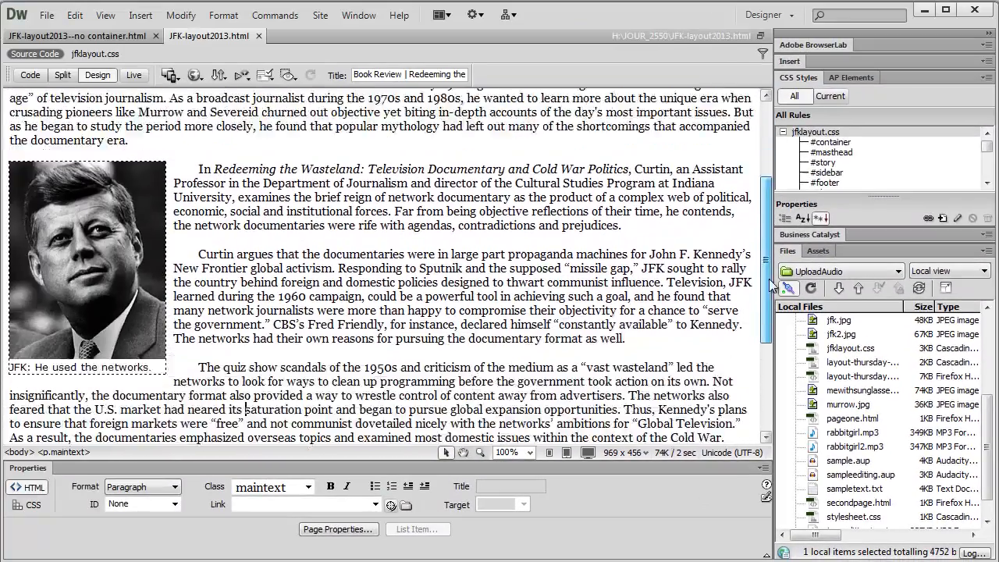
pyautogui.scroll(-3)
pyautogui.write('L')
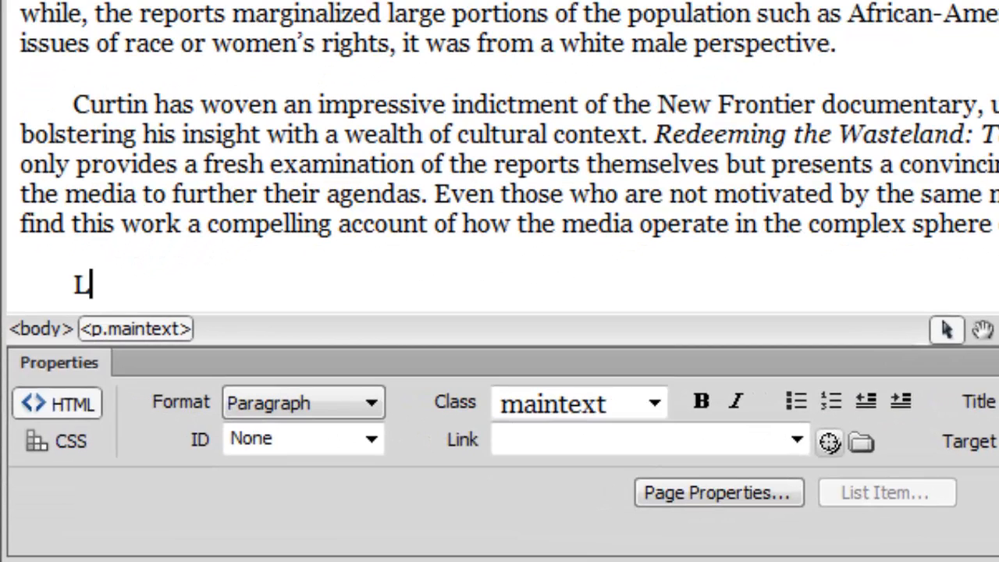
# - Add the closing line 'Listen to my interview with the Rabbit Girl.'
pyautogui.write('isten to m')
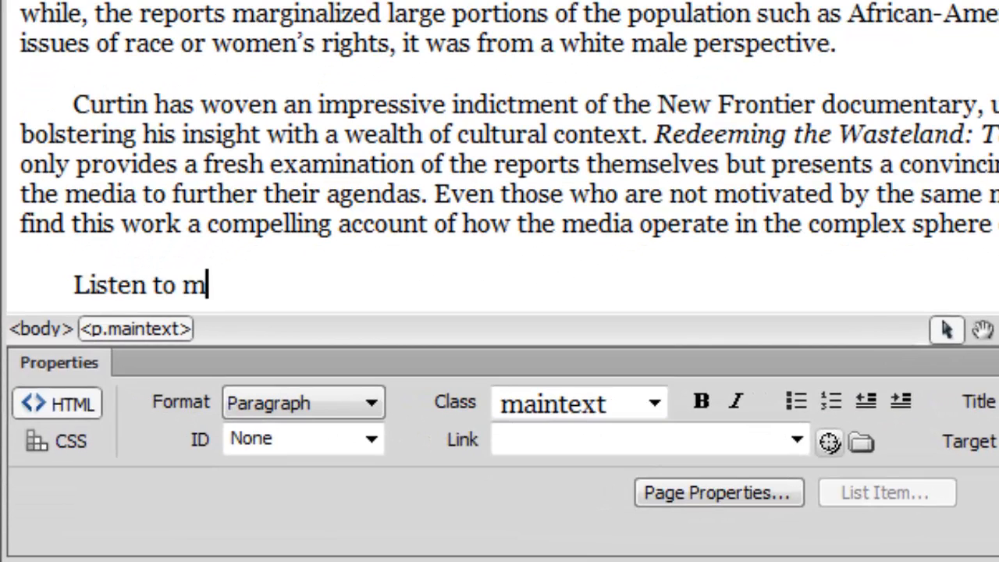
pyautogui.write('y interview')
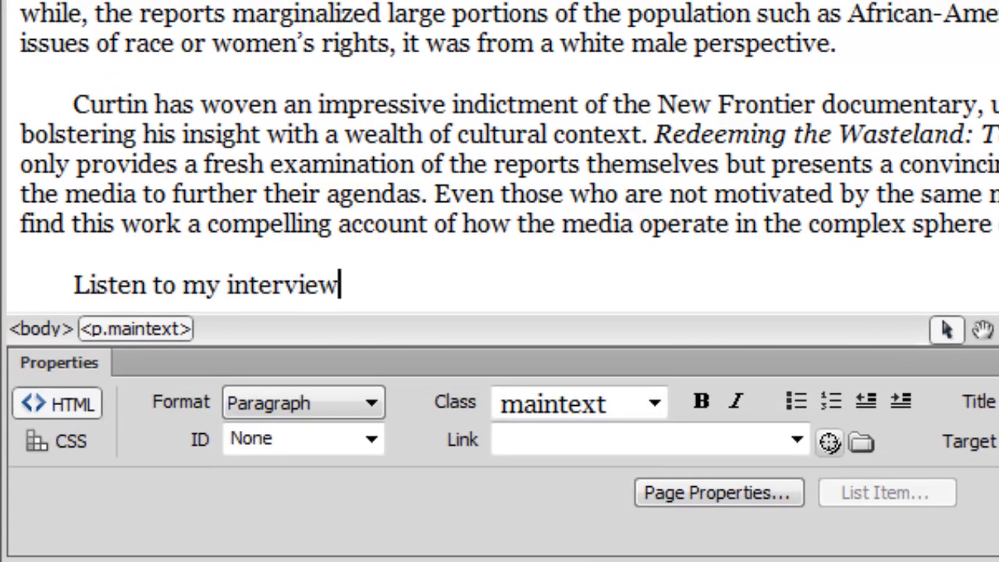
pyautogui.write('with the')
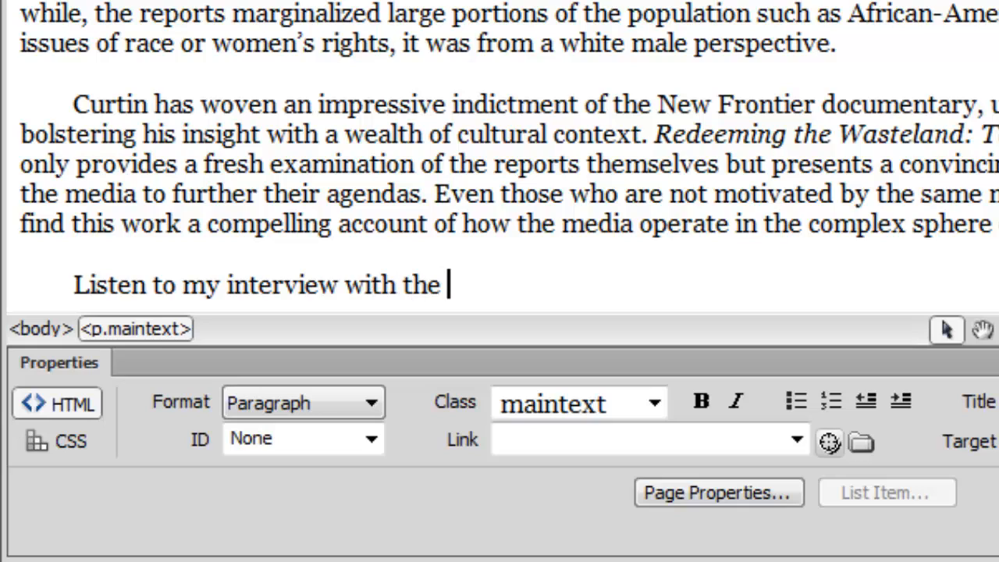
pyautogui.write('Rabbit Gi')
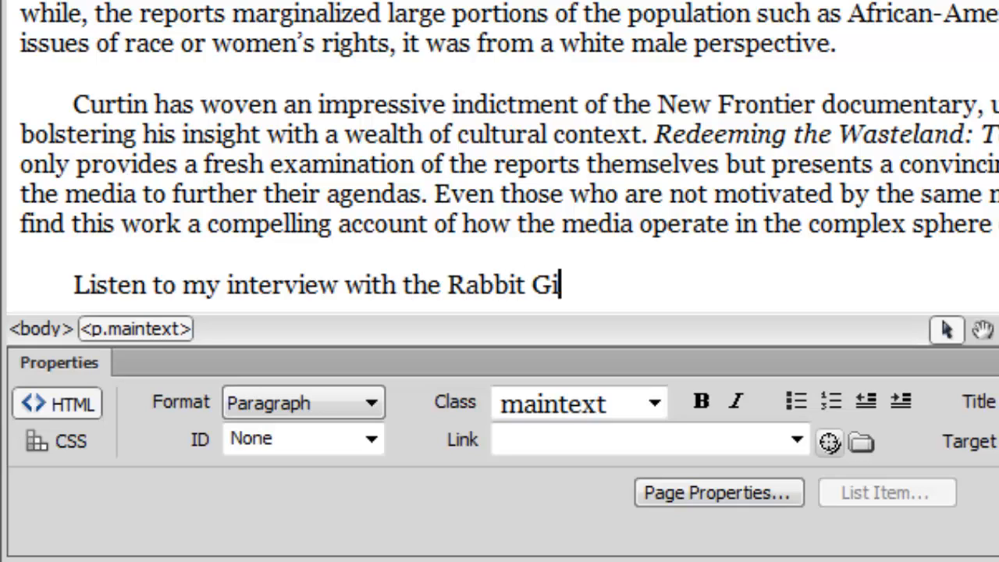
pyautogui.write('rl.')
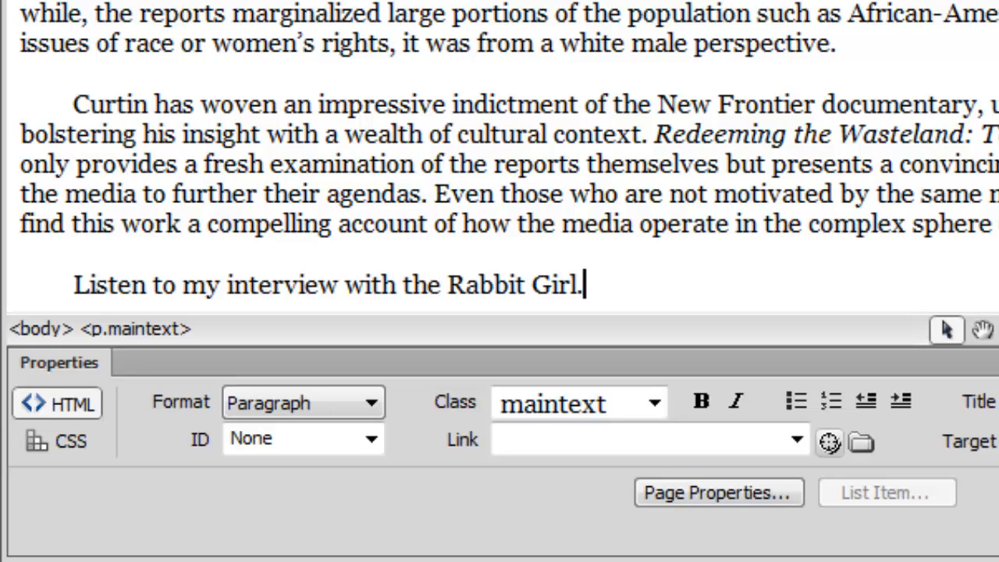
pyautogui.scroll(3)
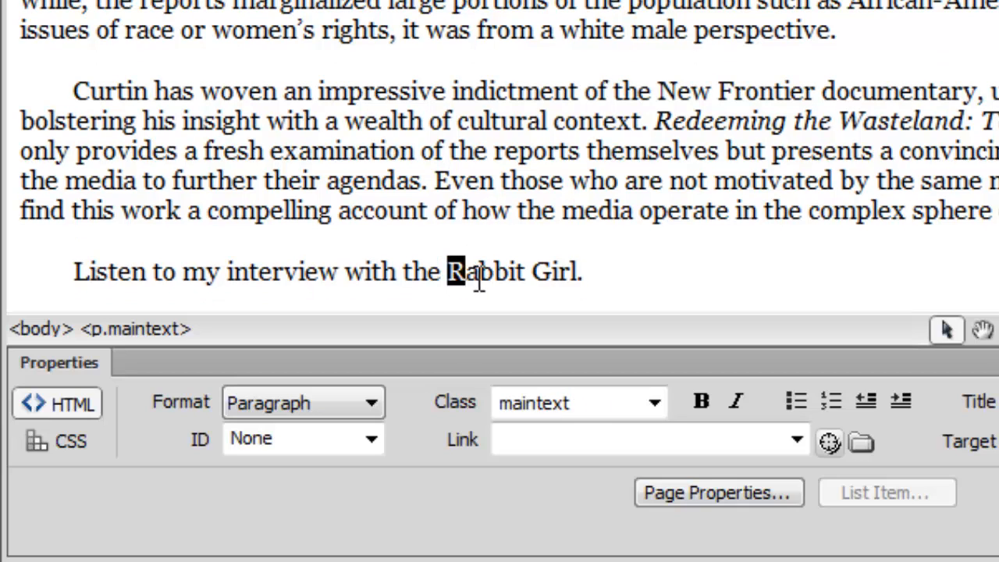
# - Select the words 'Rabbit Girl' to link them to rabbitgirl.mp3
pyautogui.moveTo(450, 272); pyautogui.dragTo(574, 271)
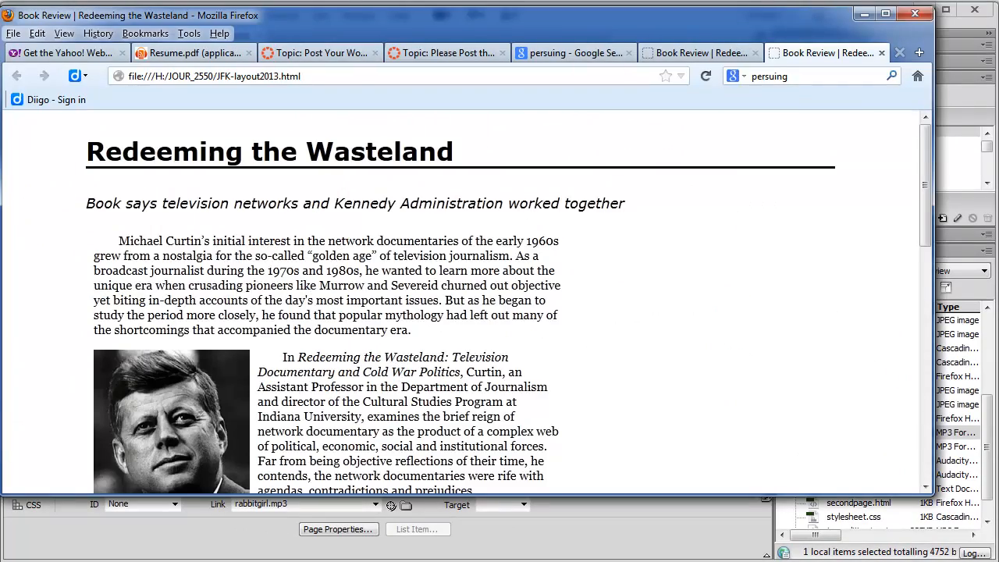
# - Scroll the Firefox preview down to the Rabbit Girl link at the bottom
pyautogui.scroll(-3)
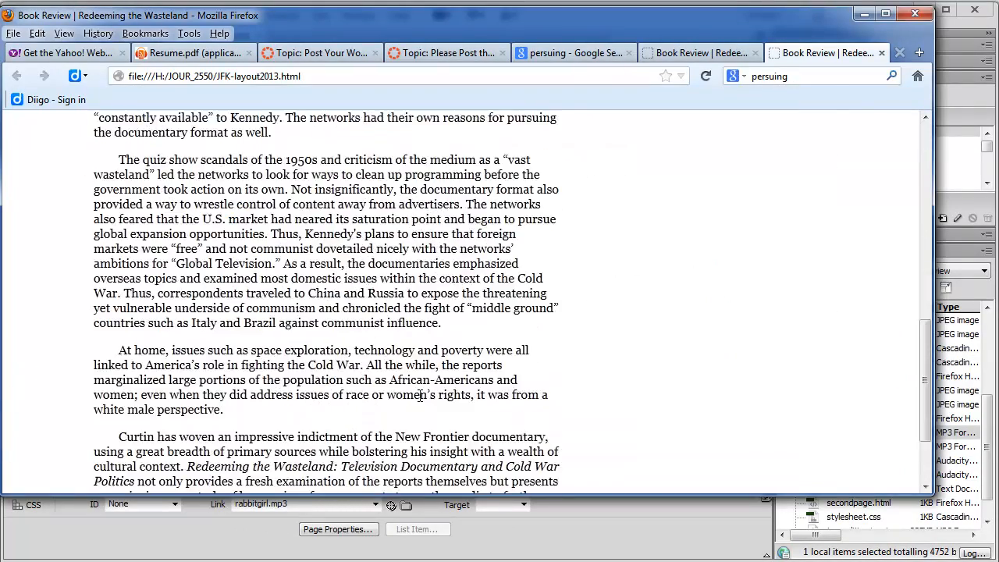
pyautogui.scroll(-3)
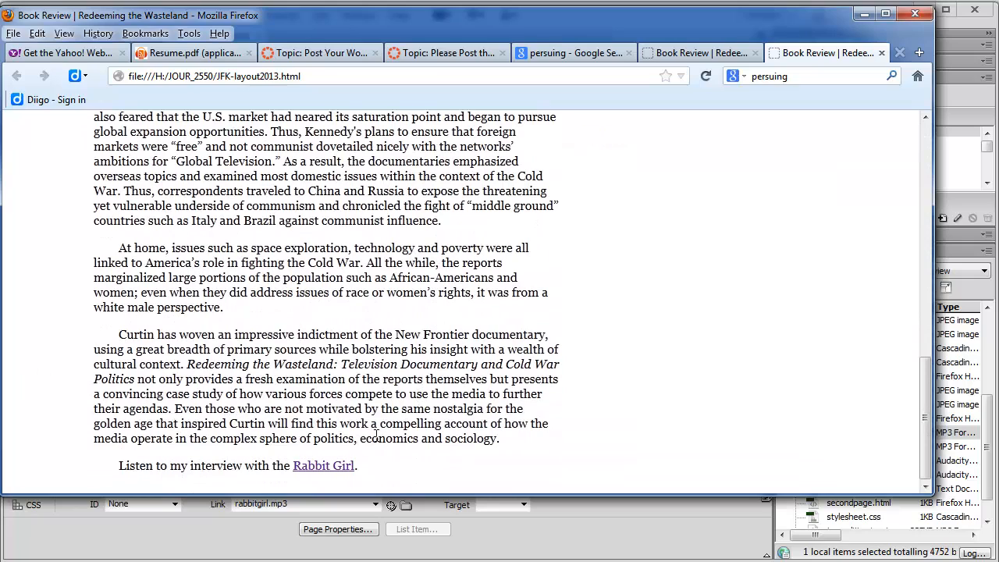
pyautogui.moveTo(355, 468)
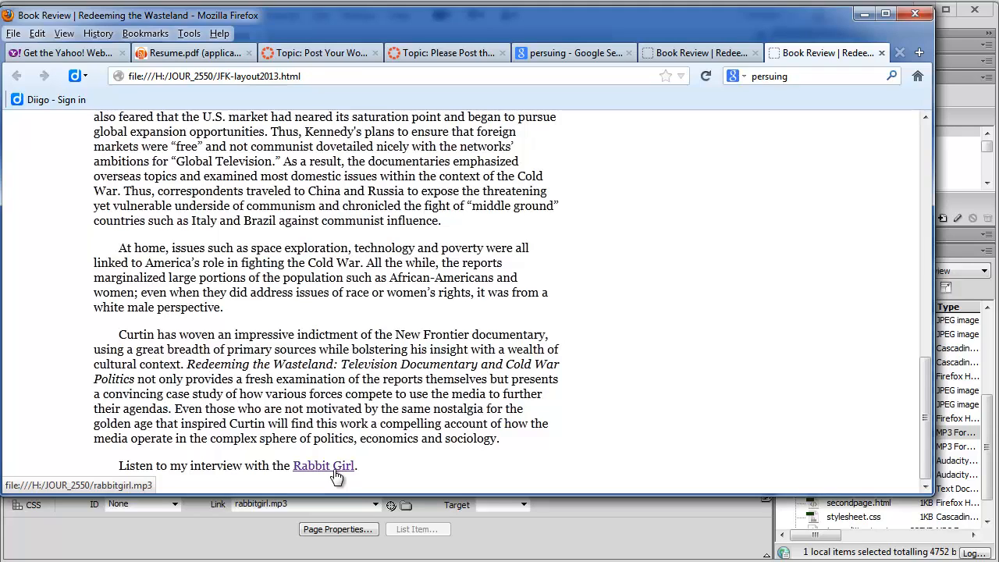
pyautogui.click(323, 465)
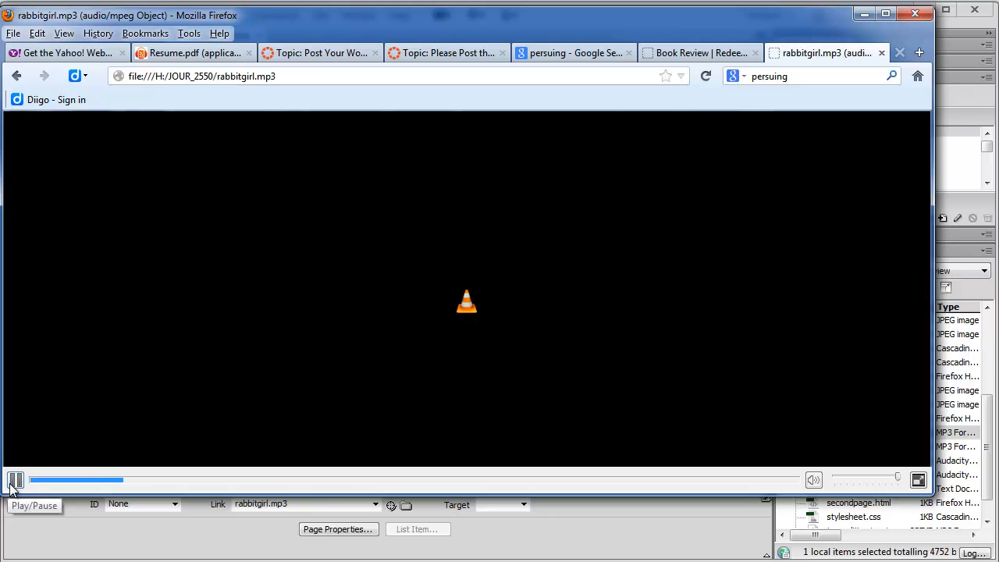
pyautogui.click(15, 479)
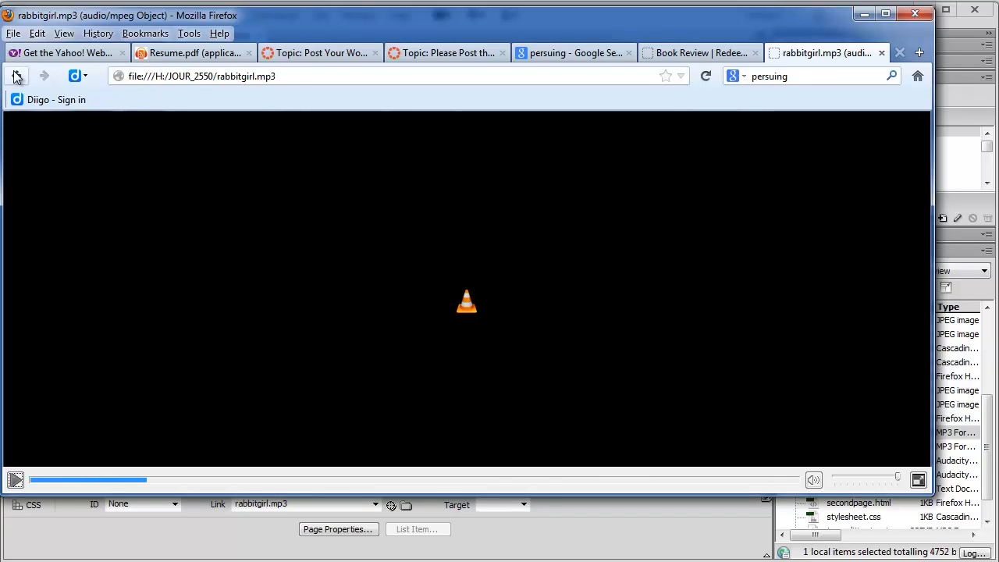
pyautogui.click(699, 53)
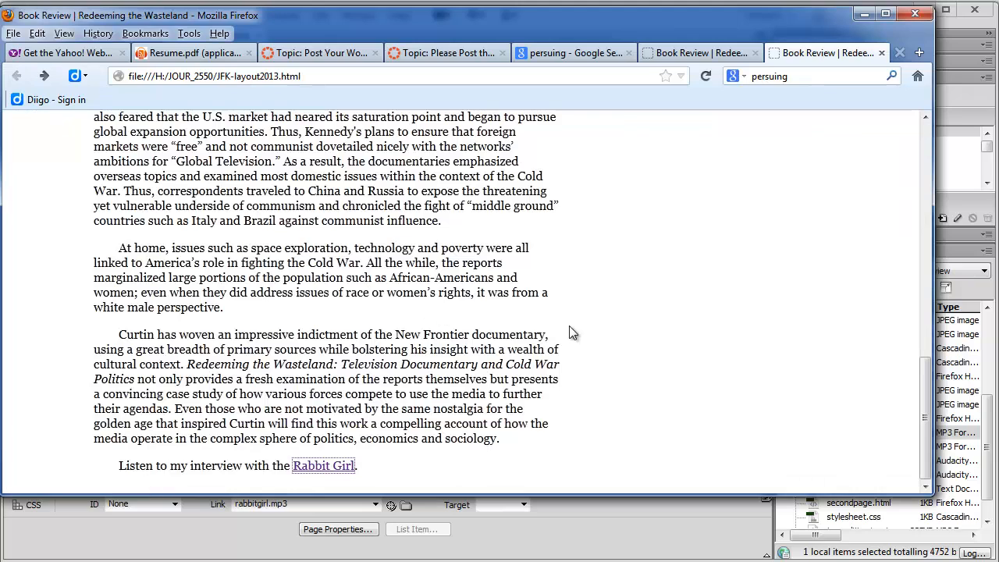